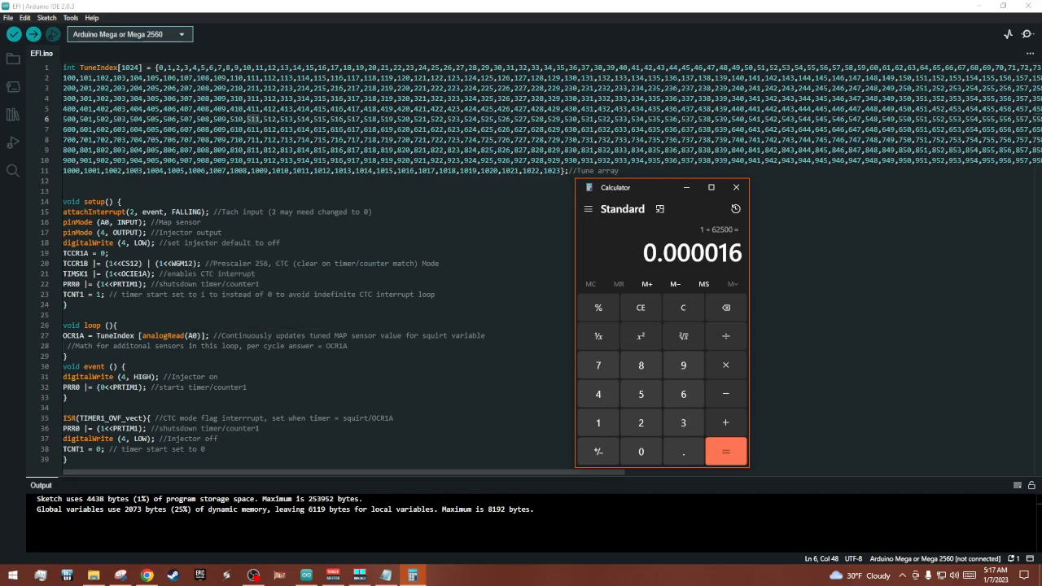
mouse_move(162, 335)
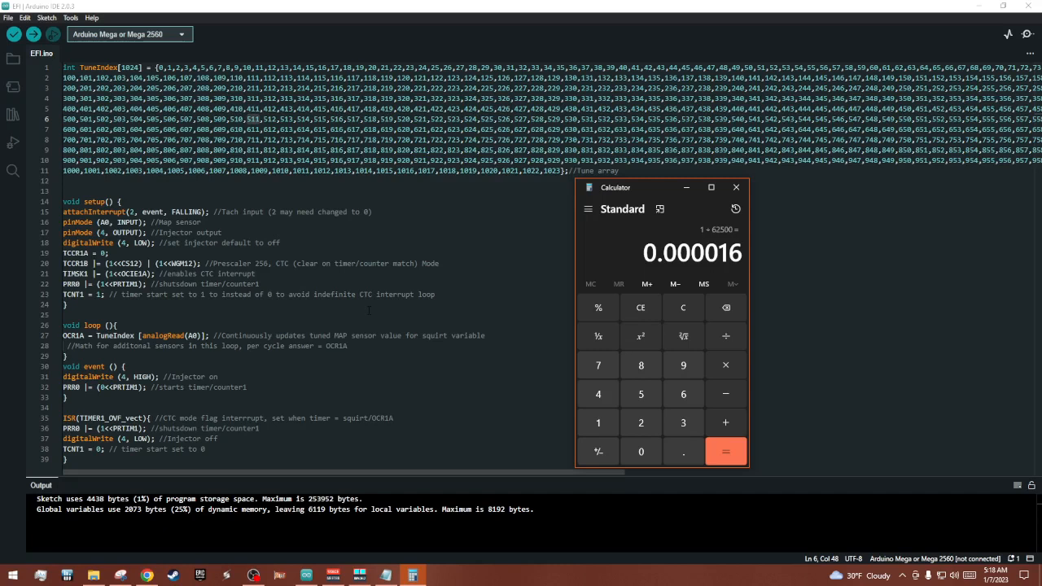
mouse_move(62, 392)
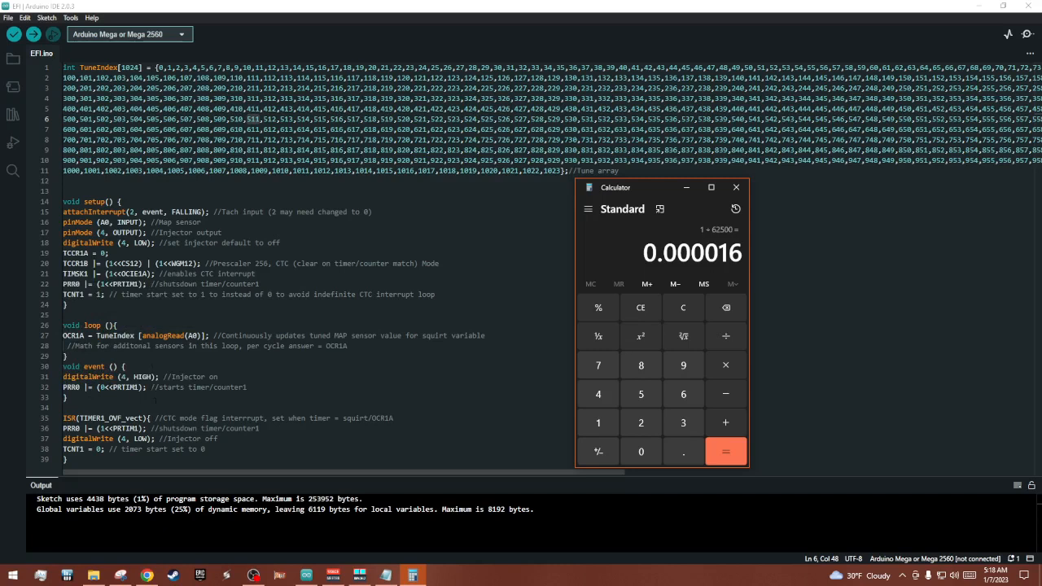
mouse_move(88, 376)
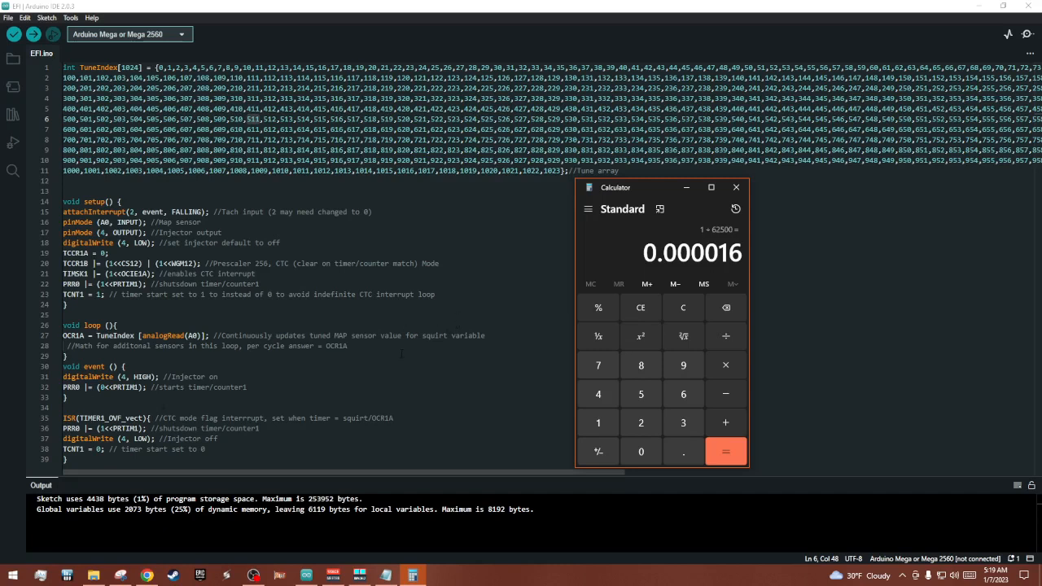
mouse_move(654, 199)
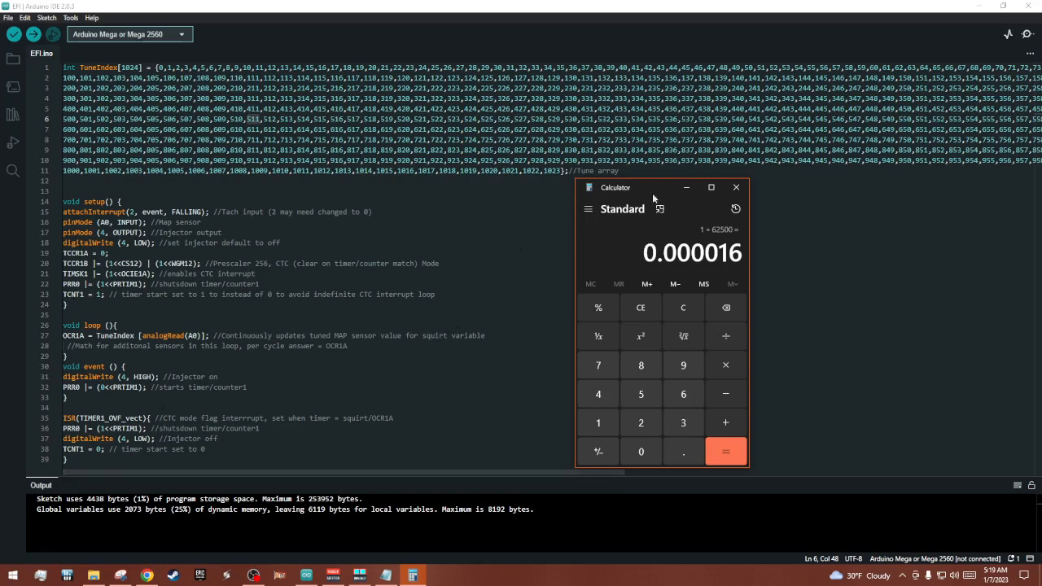
mouse_move(666, 193)
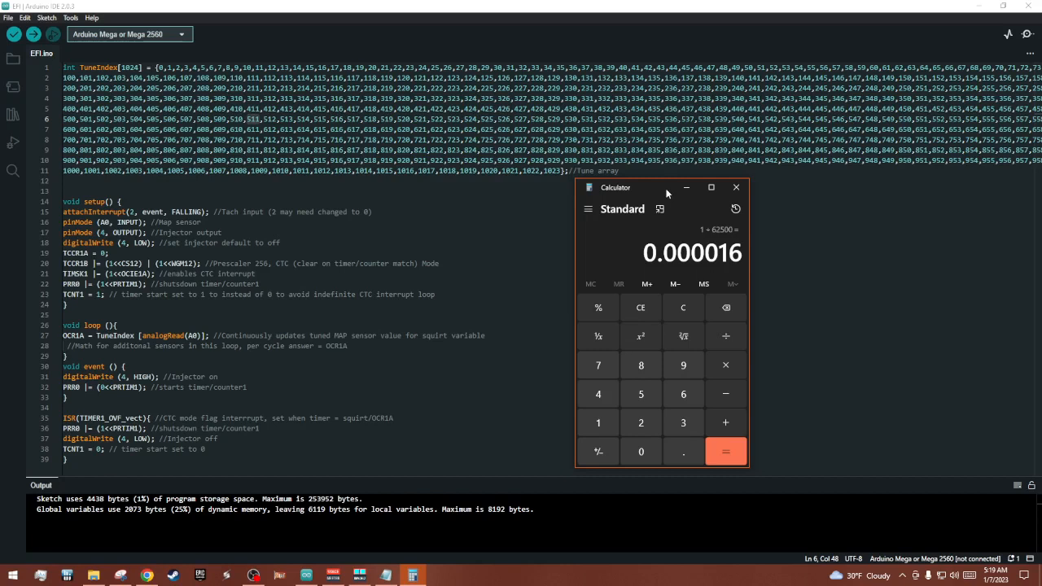